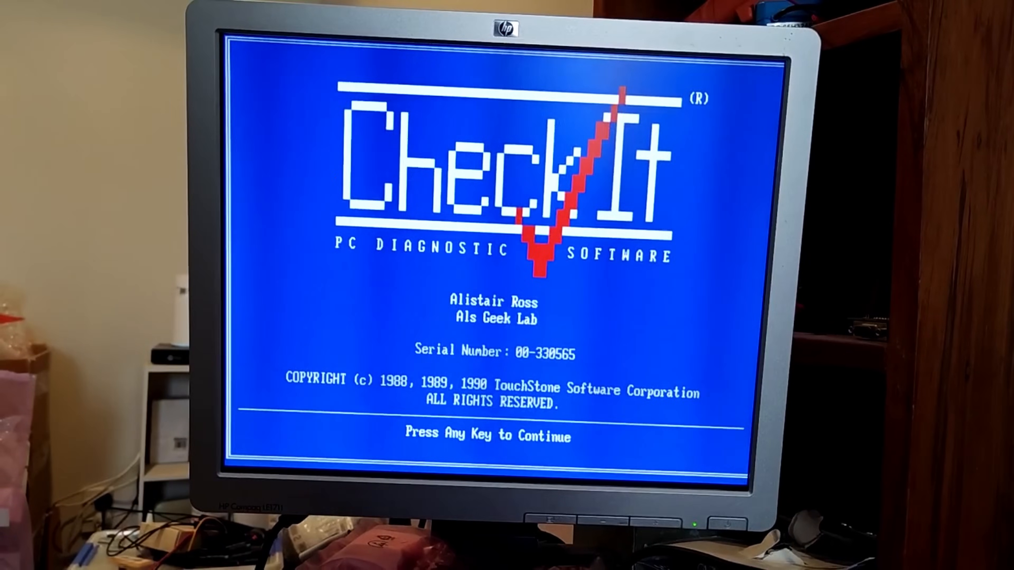
Run the Main System Benchmark, rating CPU 9.40 and math 7.68 times an IBM PC-XT.
key(enter)
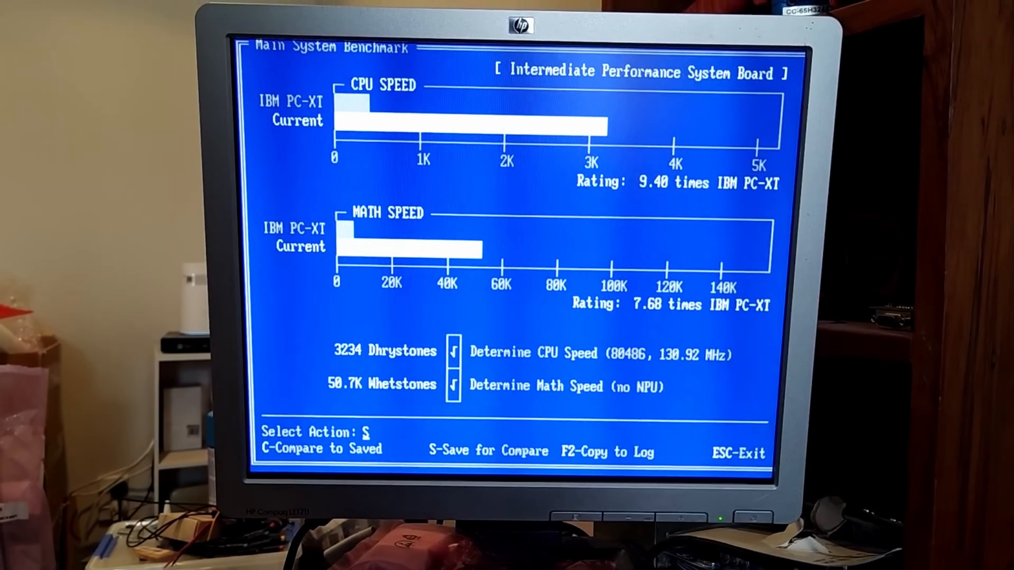
key(s)
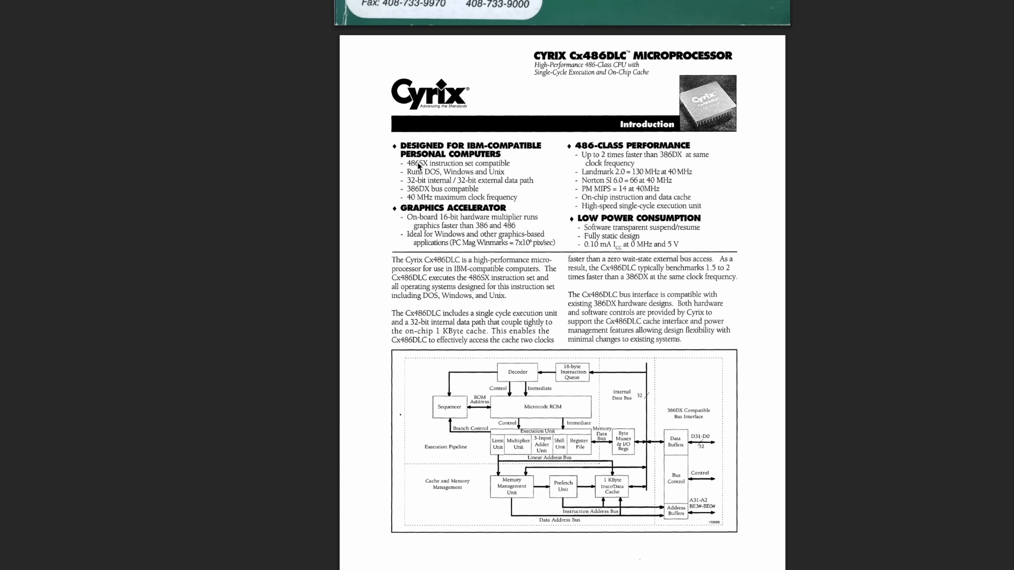
mouse_move(585, 159)
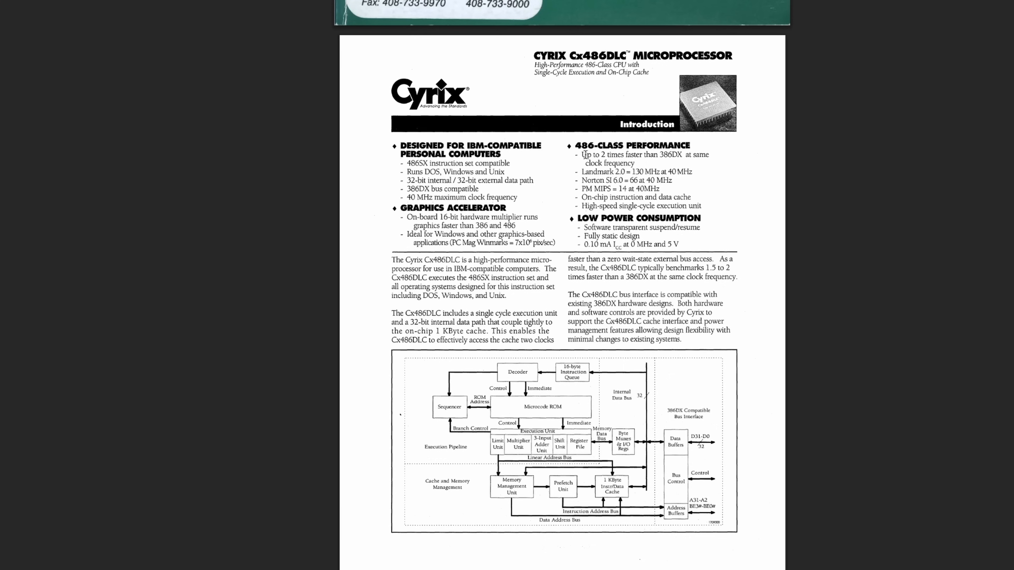
drag(582, 155, 637, 163)
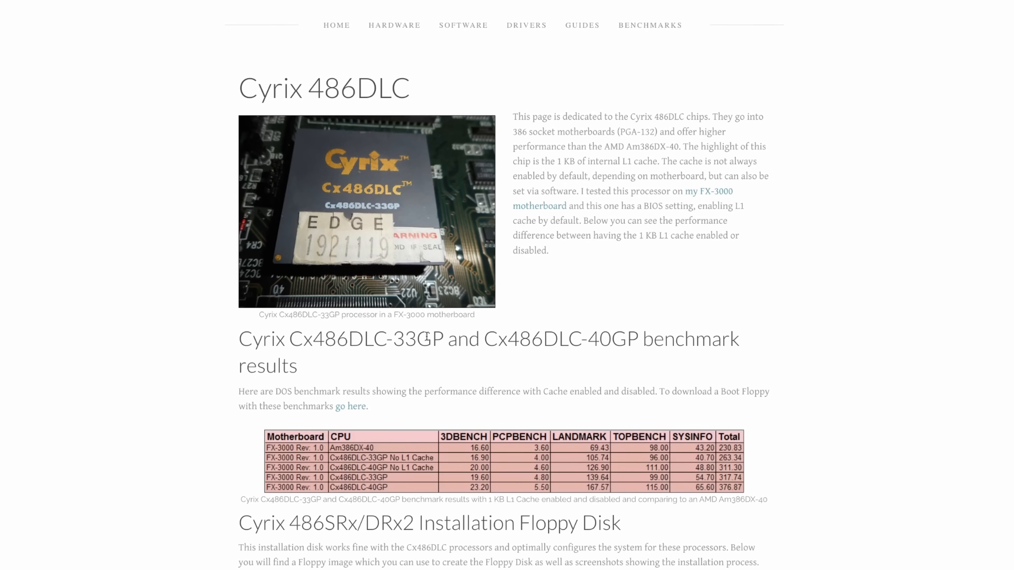
scroll(down, 3)
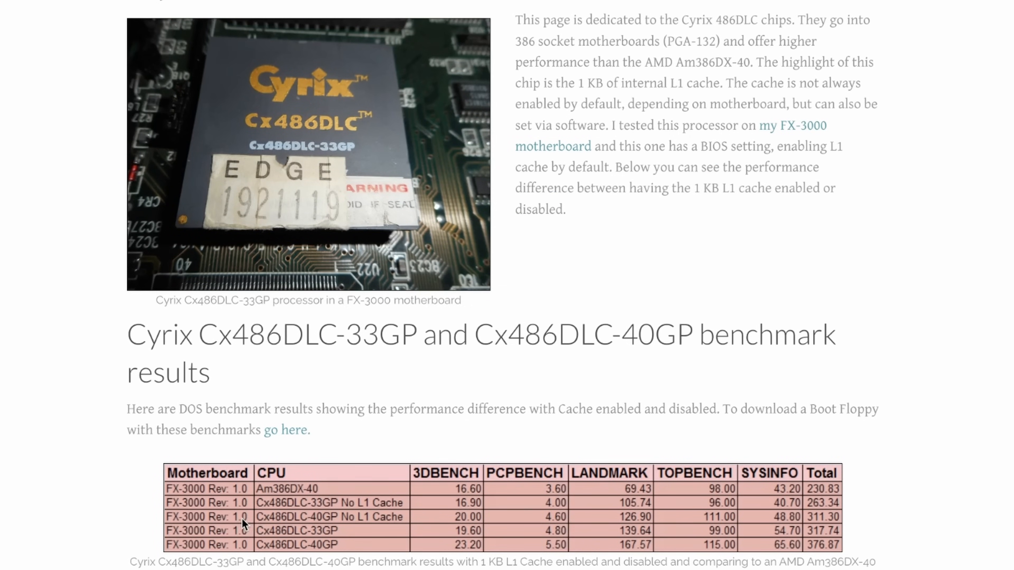
mouse_move(245, 519)
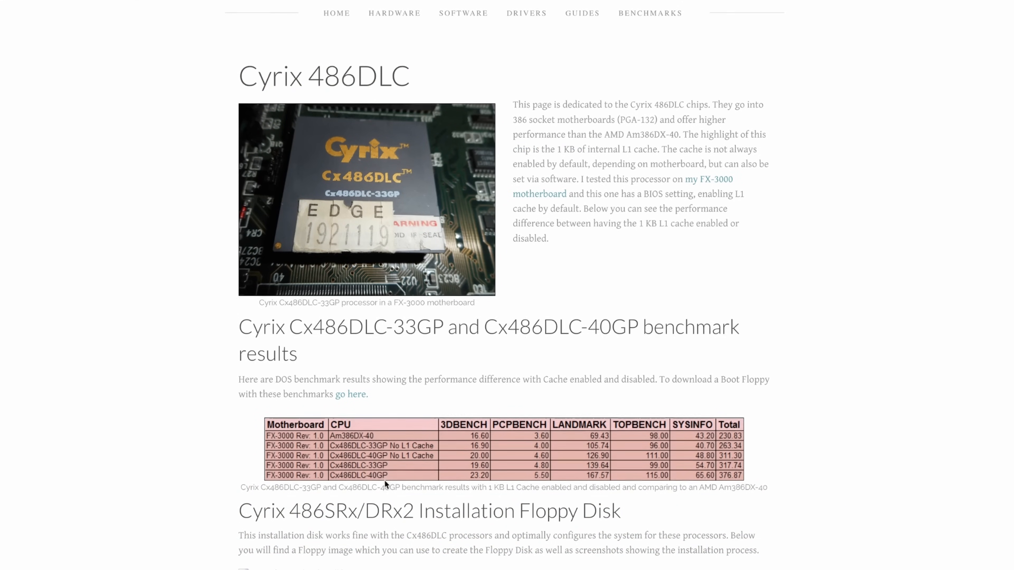
scroll(down, 3)
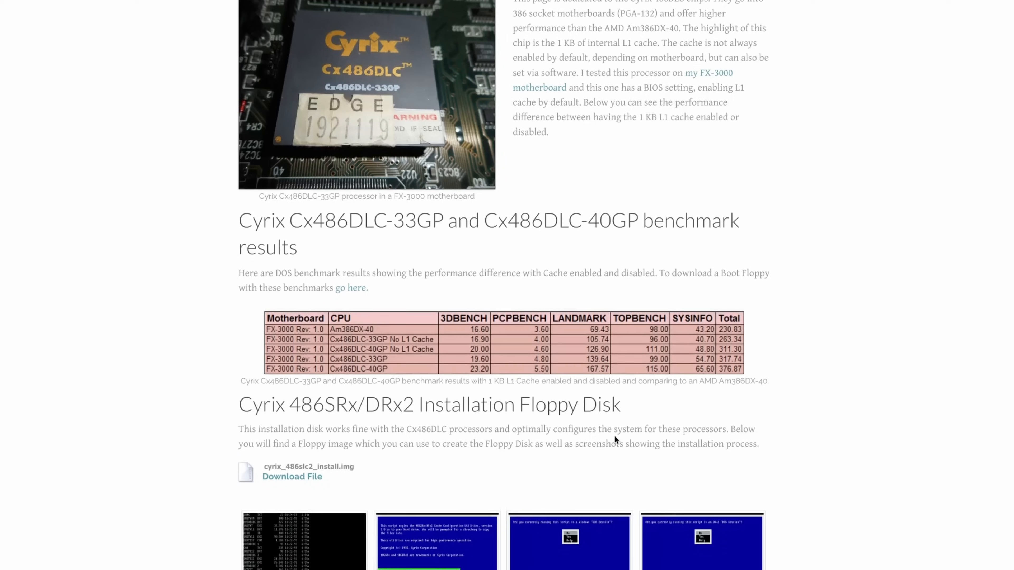
scroll(down, 3)
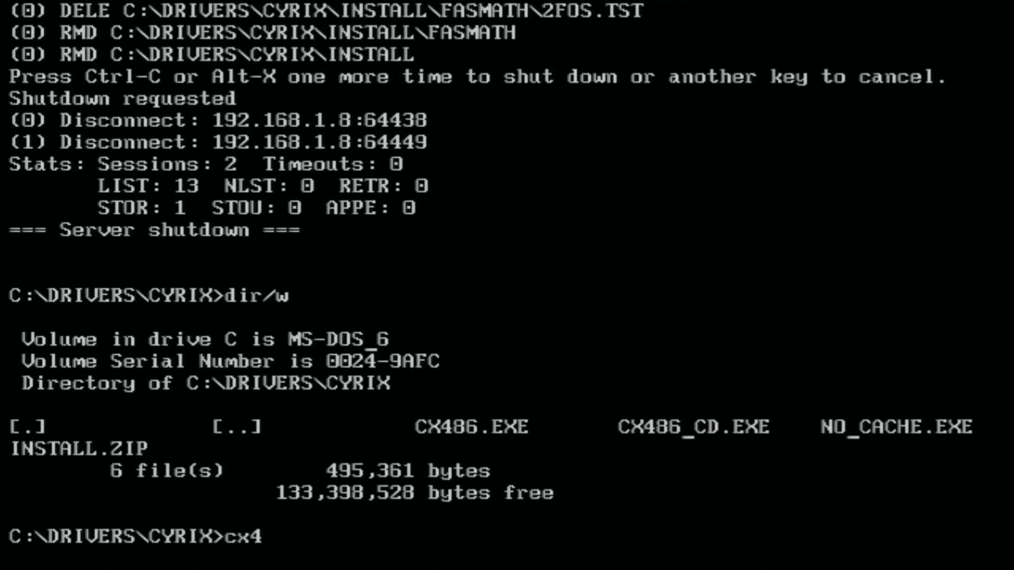
Start the CX486 Cyrix Microprocessor Status utility from C:\DRIVERS\CYRIX.
key(enter)
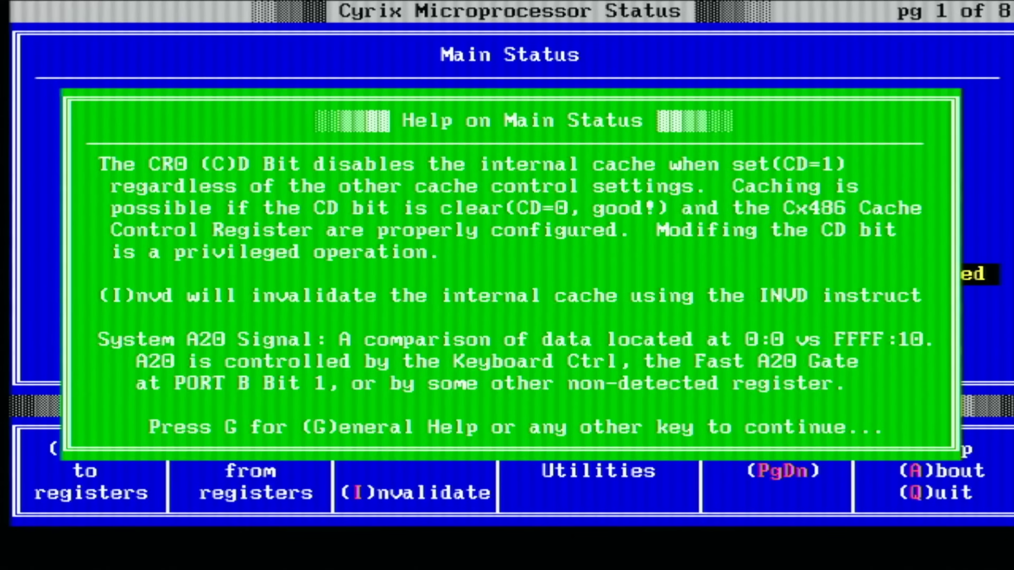
key(enter)
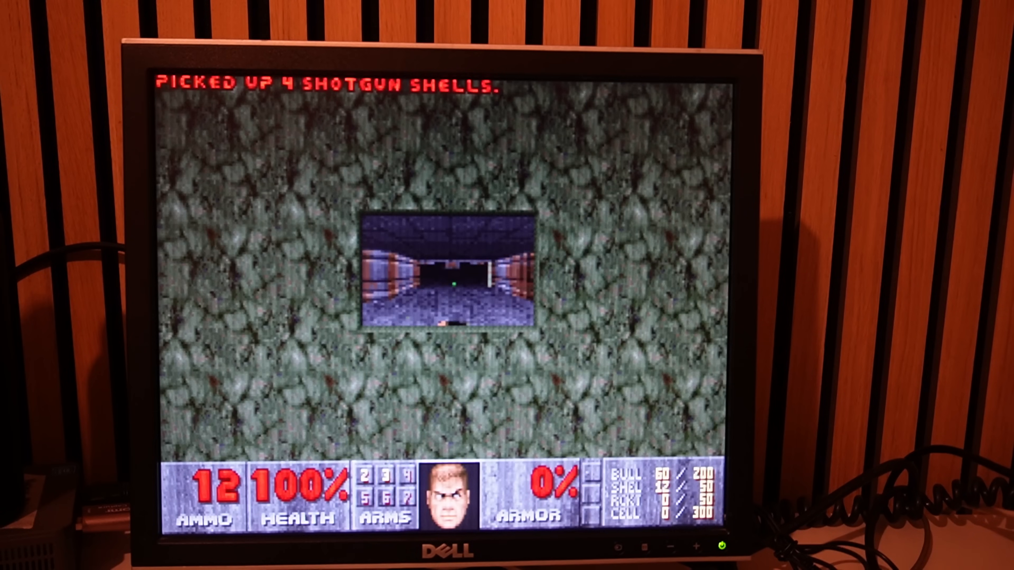
Leave the Doom level back toward the DOS prompt in C:\UTILS\CHECKIT.
key(Escape)
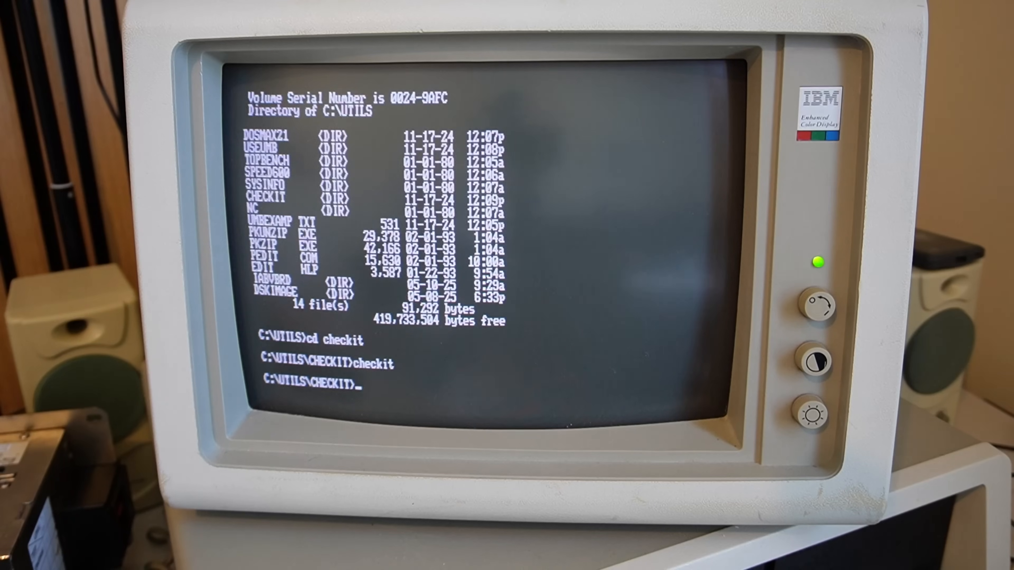
Launch CheckIt 3.0 and move to the Memory test in the Tests menu.
text(ch)
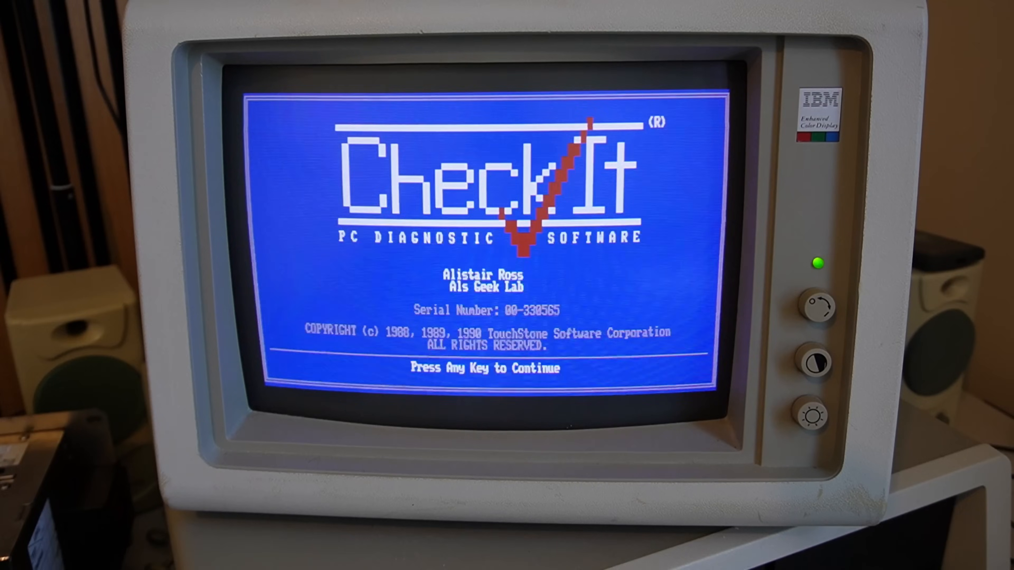
key(enter)
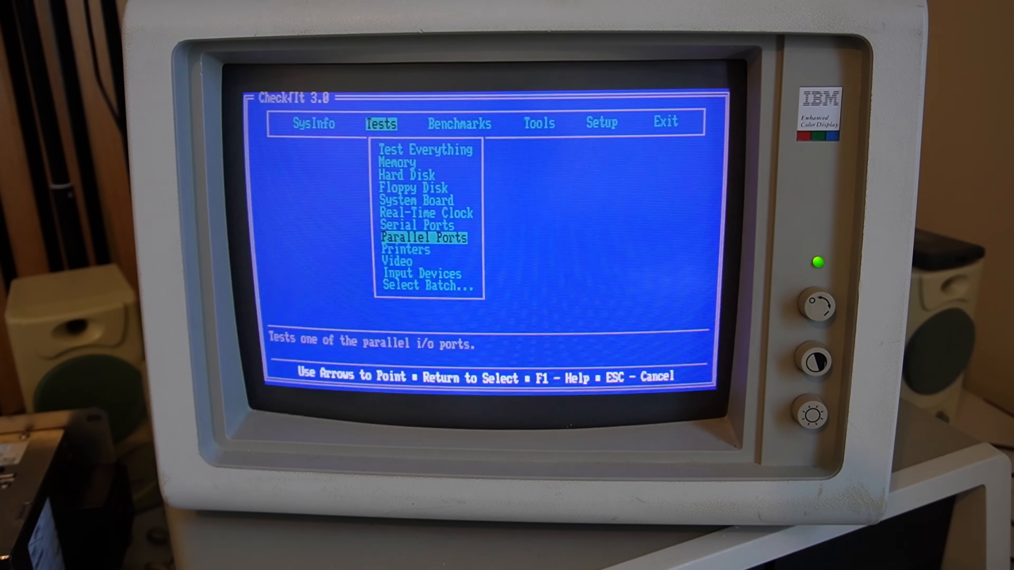
key(up)
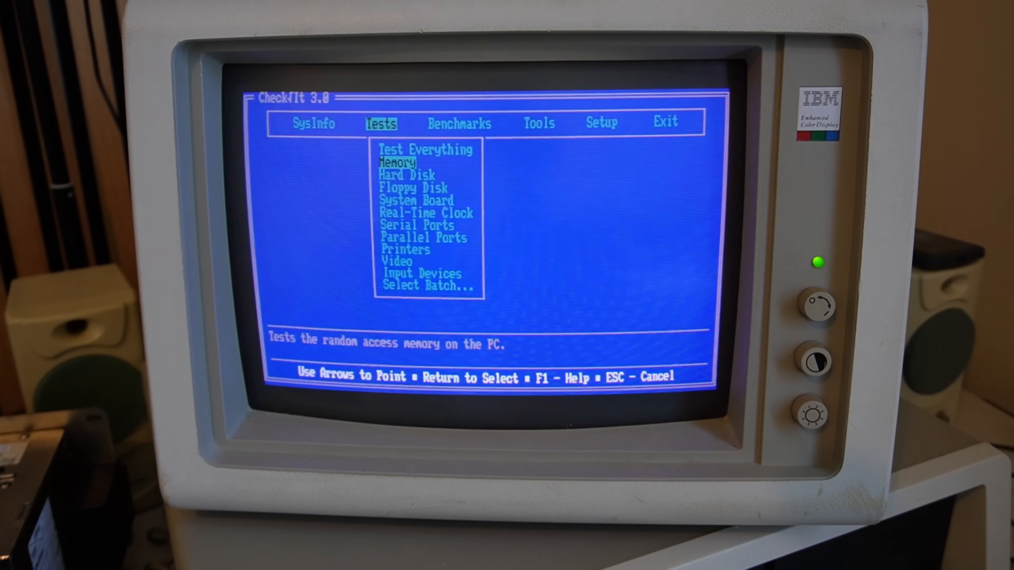